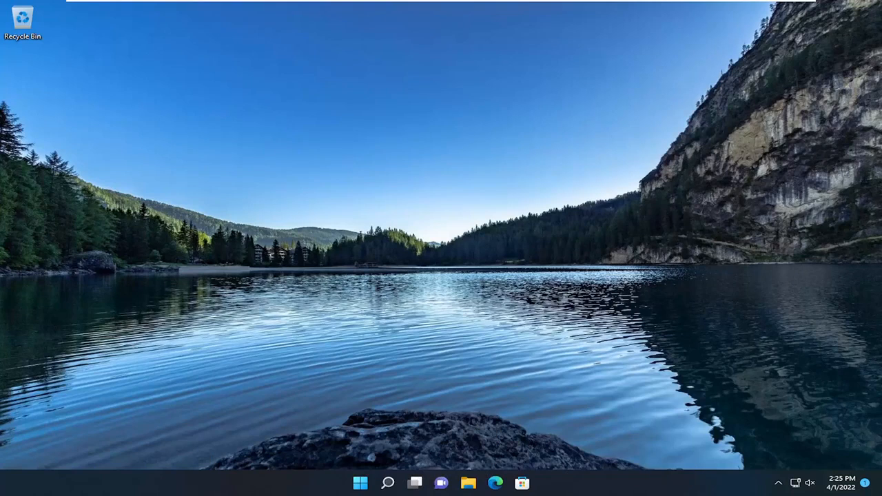
- Search 'settings' from the taskbar and launch the Settings app
left_click(387, 482)
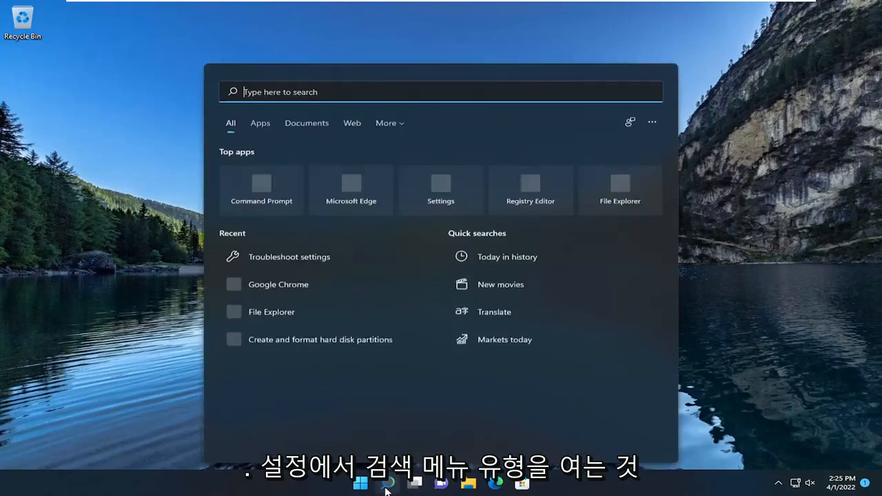
type("settings")
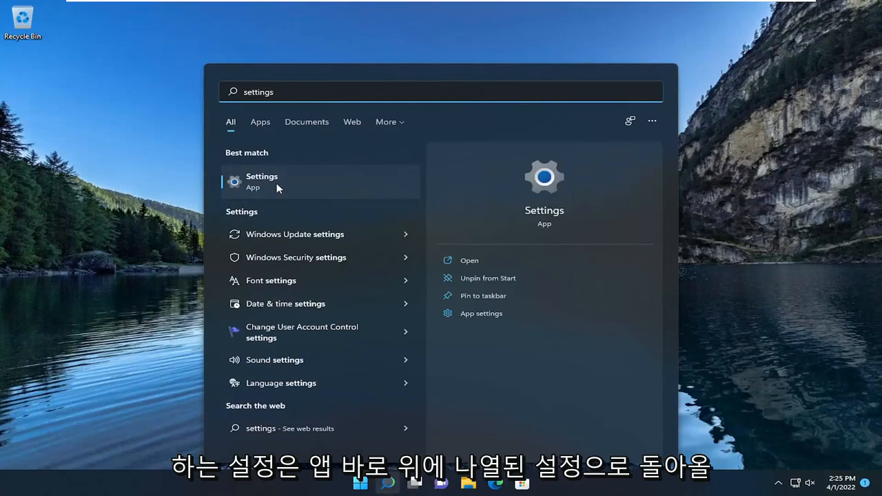
left_click(262, 181)
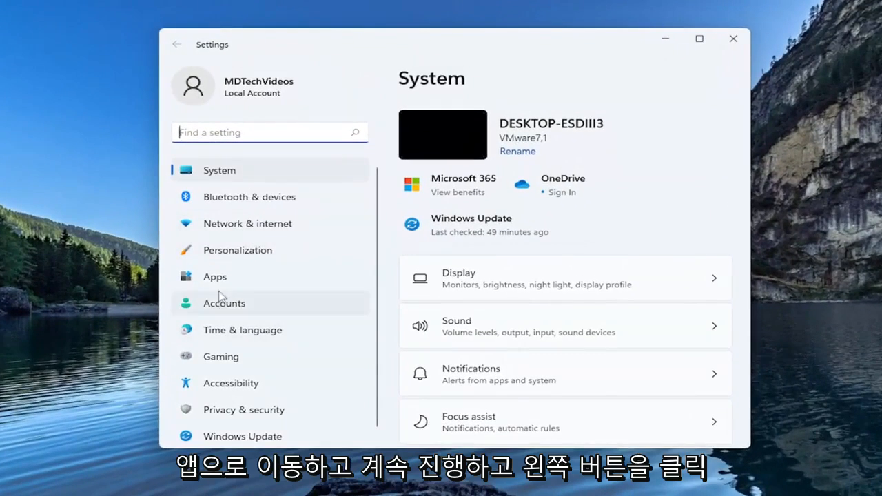
- Go to Apps > Default apps and filter the app list with 'pho'
left_click(215, 276)
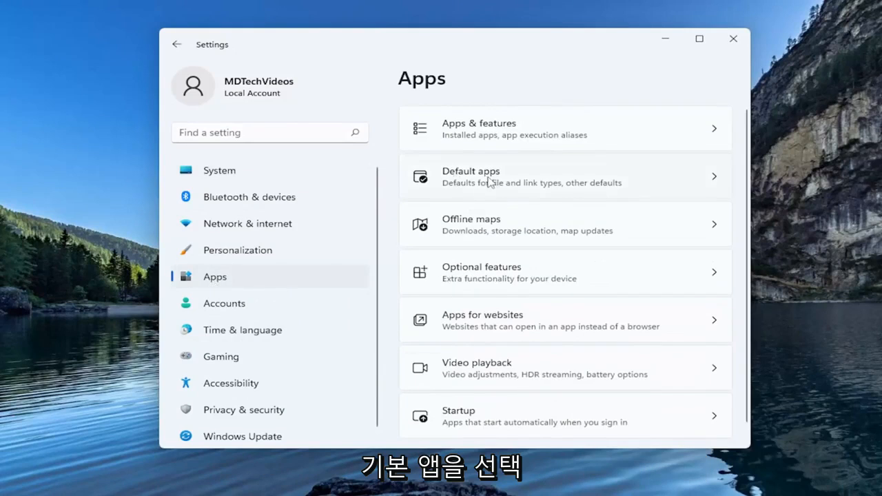
left_click(563, 176)
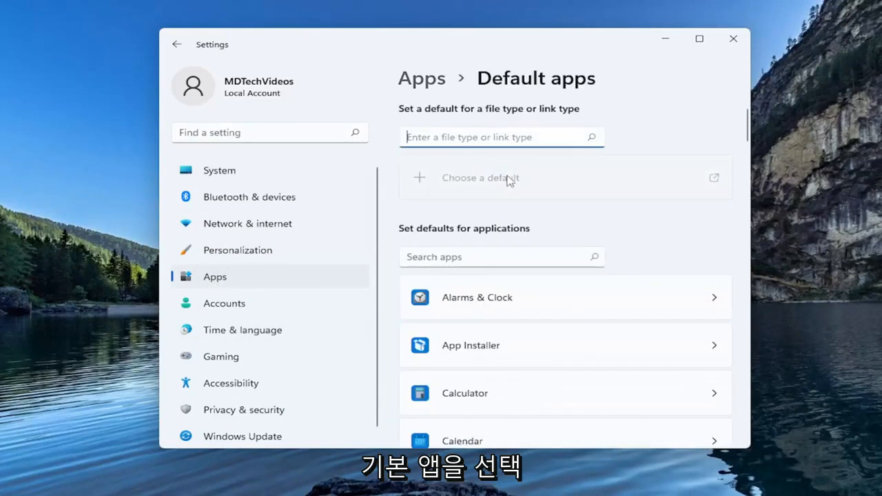
scroll("down", 3)
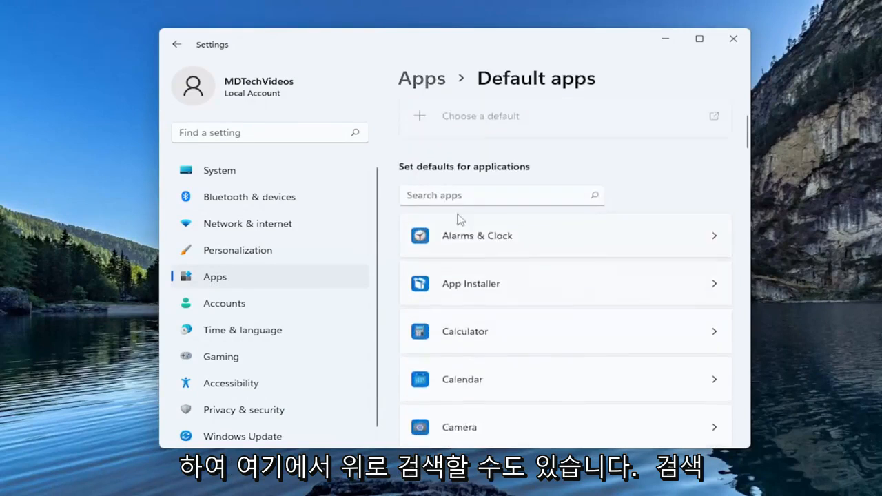
type("photo")
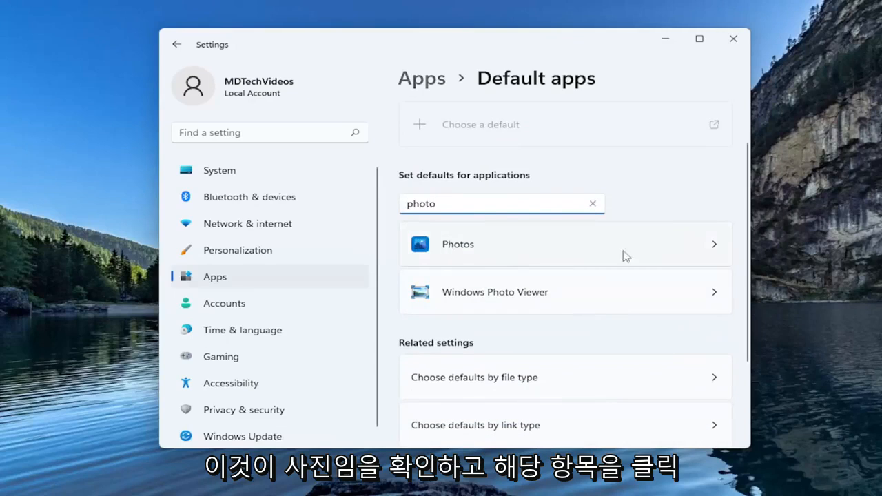
- Open Photos' file-type defaults and list more apps for .3fr files
left_click(566, 244)
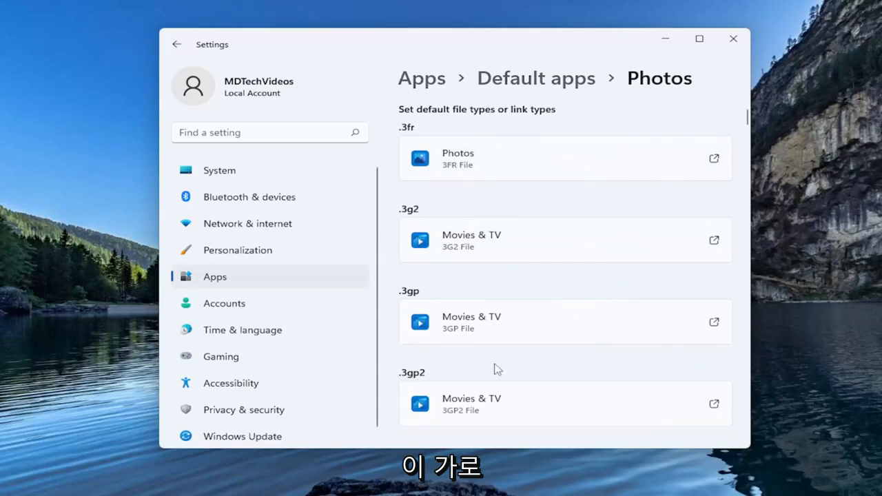
left_click(565, 157)
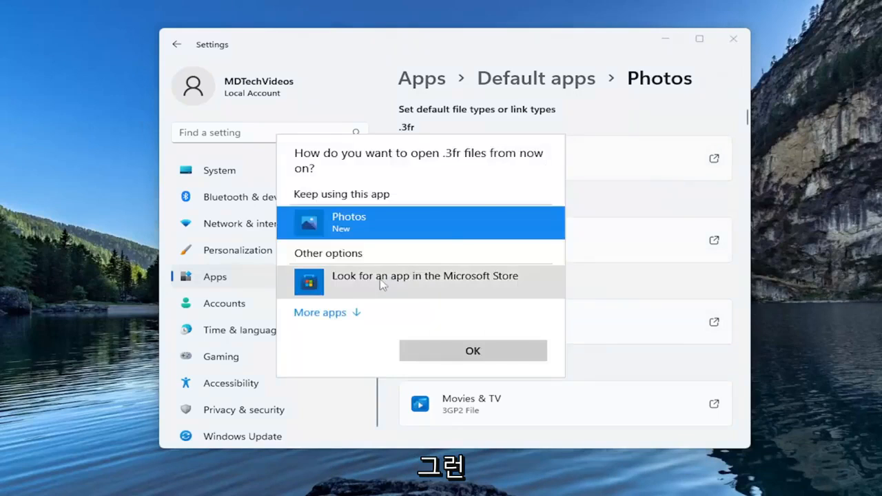
mouse_move(351, 305)
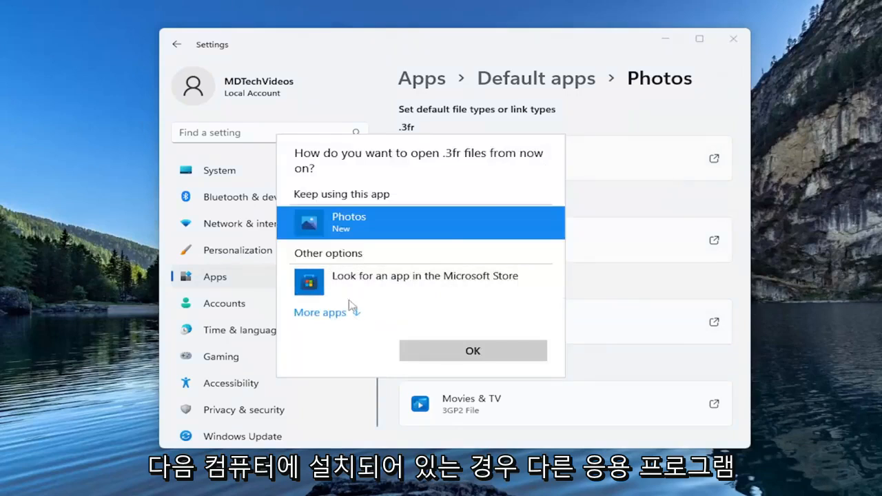
left_click(319, 311)
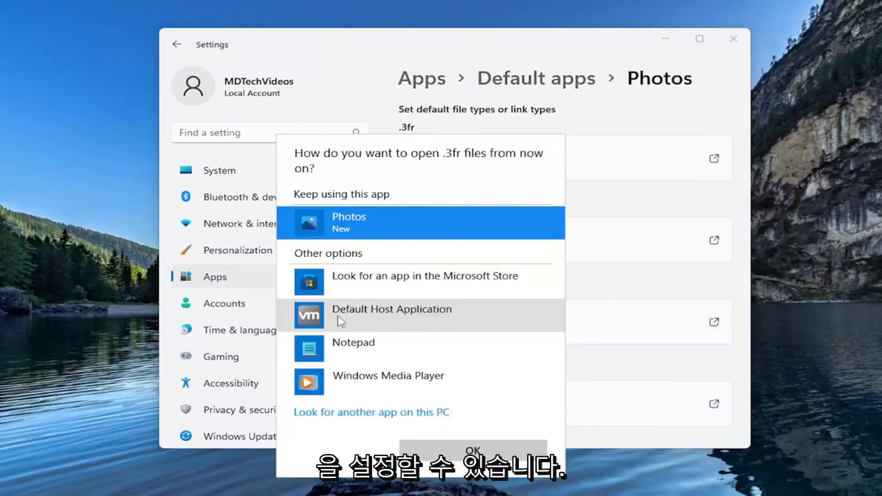
mouse_move(365, 445)
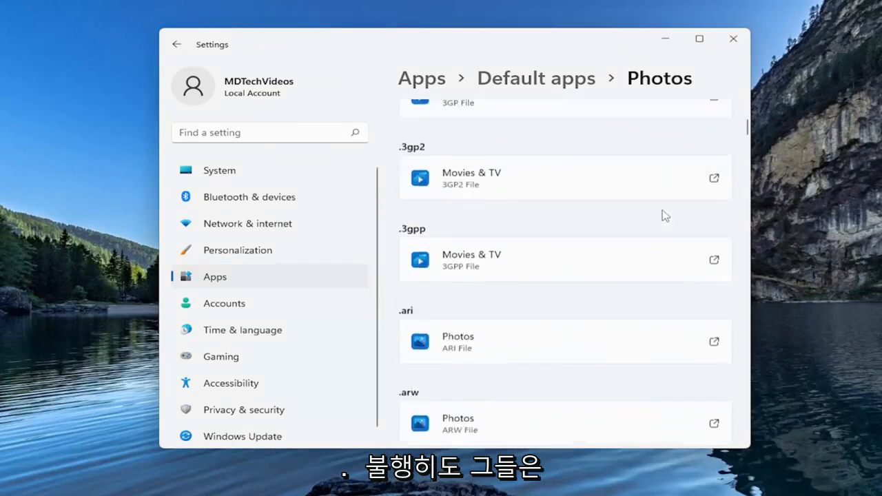
- Scroll through the Photos per-extension defaults list, then close Settings
scroll("down", 3)
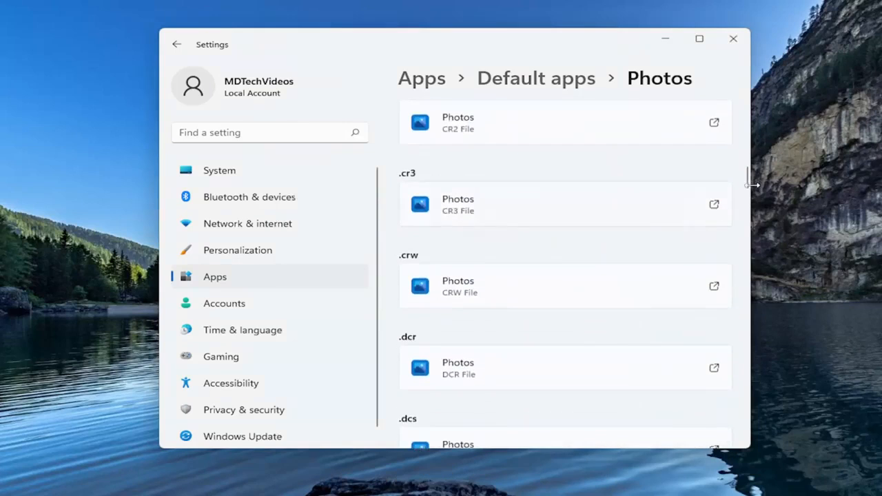
scroll("down", 3)
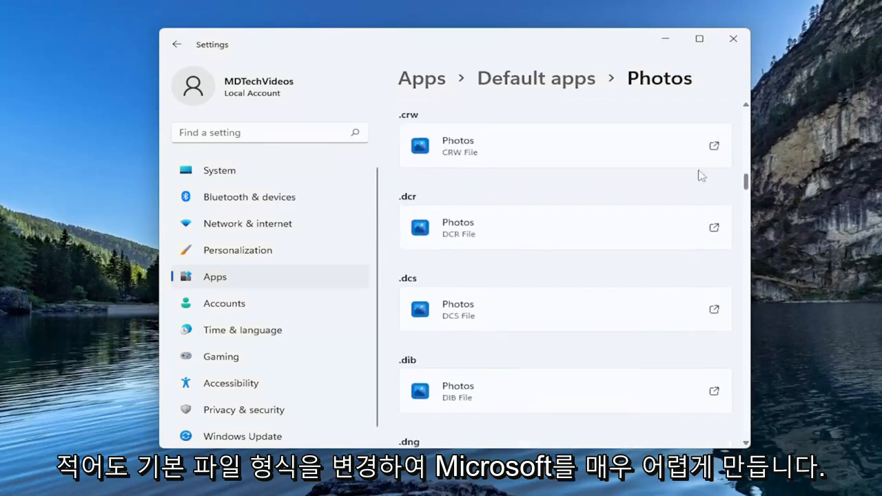
scroll("down", 3)
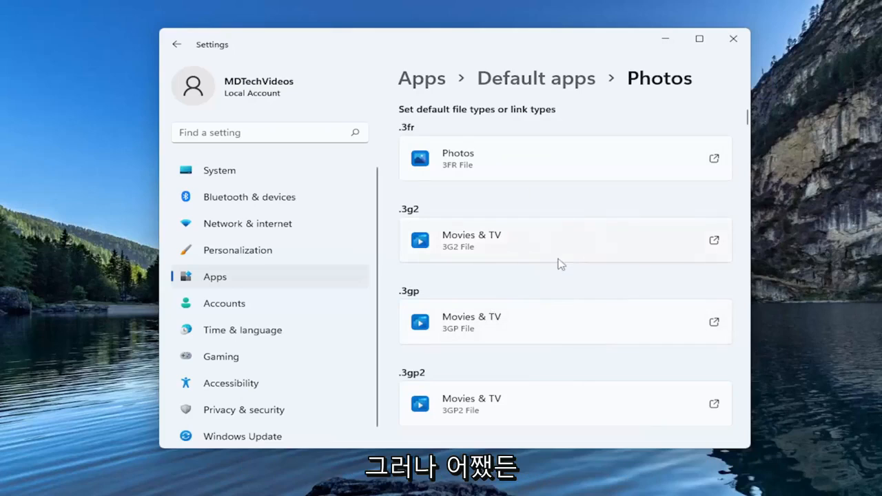
scroll("down", 3)
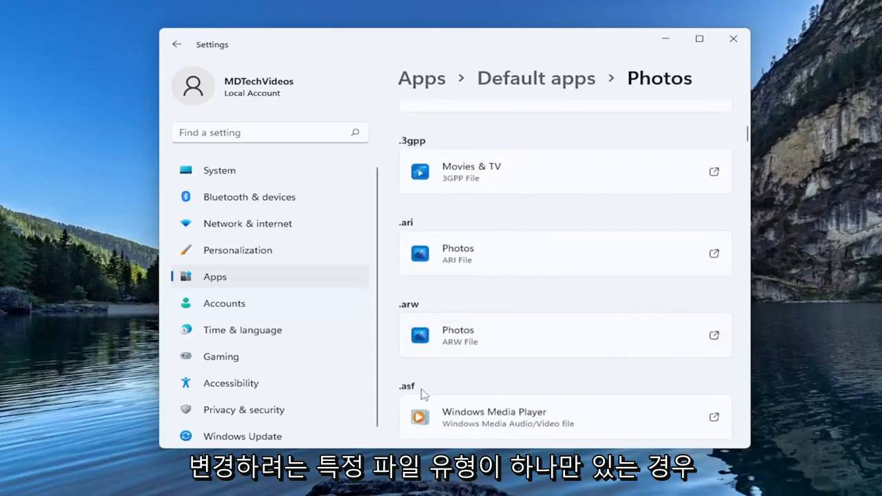
scroll("down", 3)
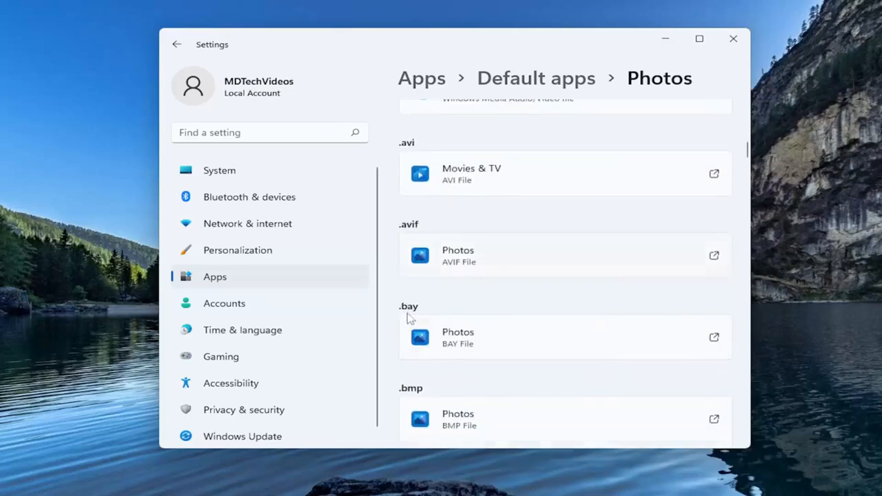
scroll("down", 3)
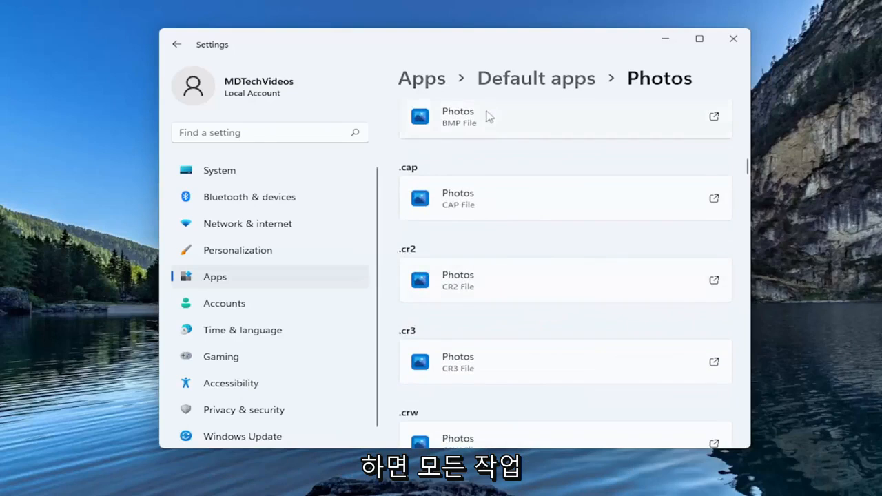
scroll("down", 3)
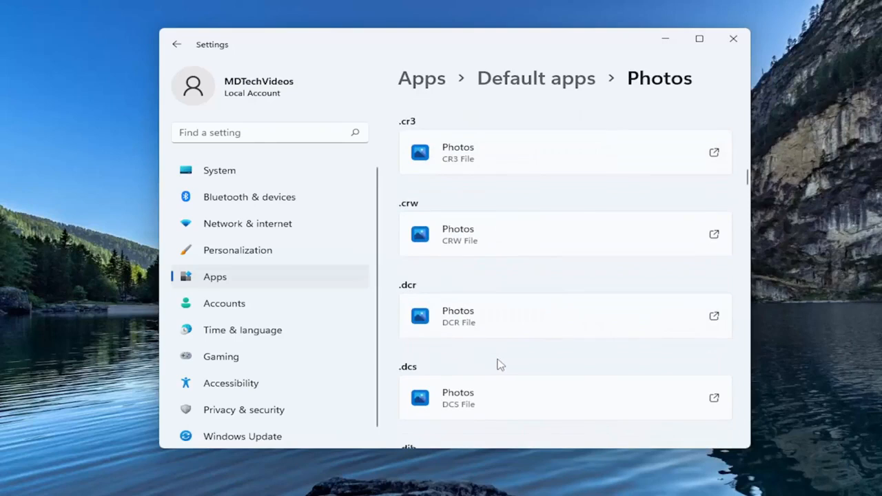
scroll("down", 3)
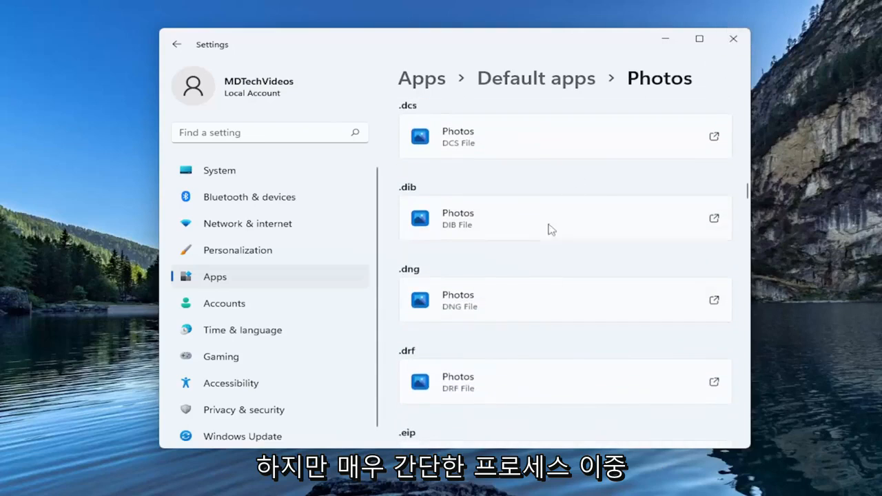
left_click(733, 38)
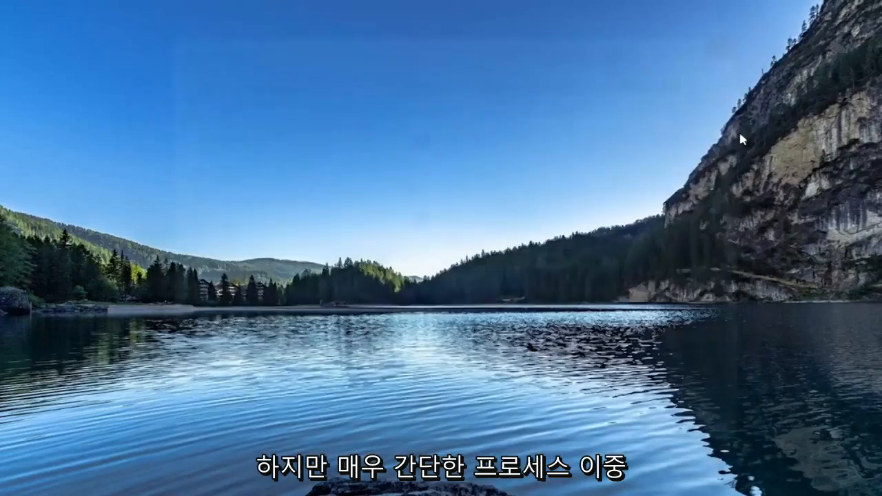